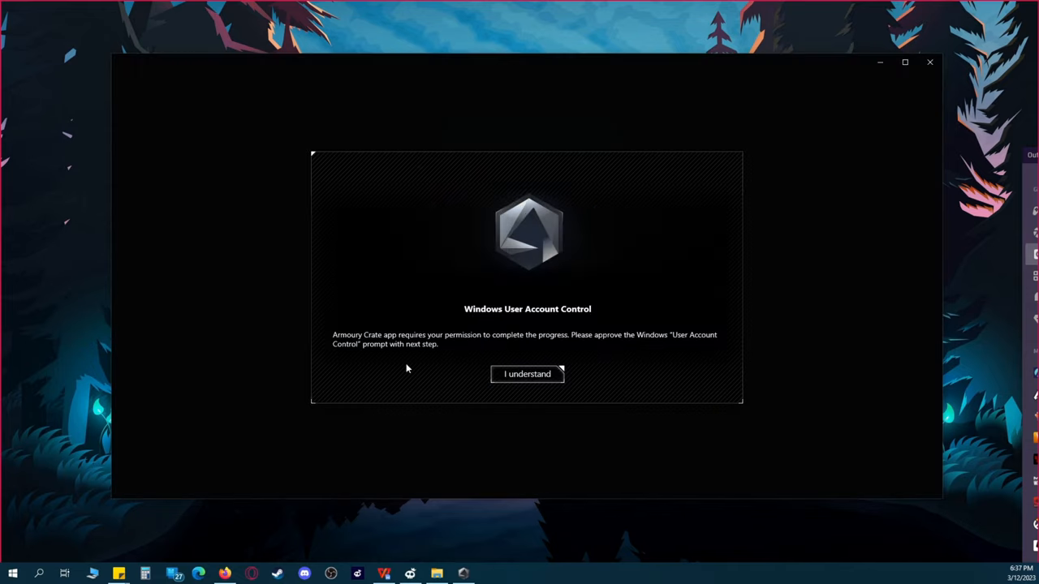
Acknowledge the Windows permission notice with 'I understand', revealing the Service Error warning
{"action": "left_click", "coordinate": [527, 374]}
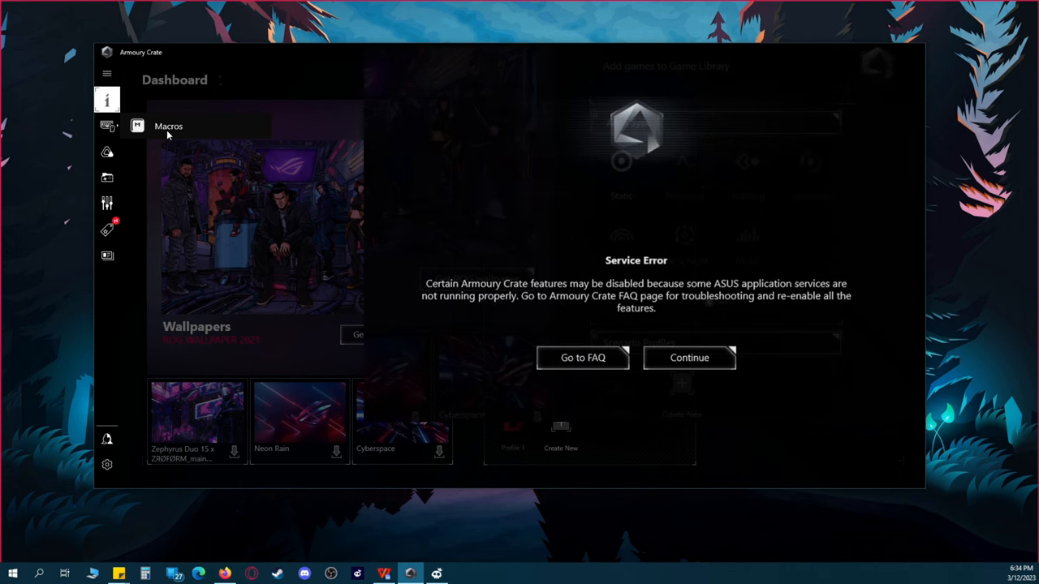
Open the Aura Sync page from the left sidebar to load the Sync devices tab
{"action": "left_click", "coordinate": [688, 357]}
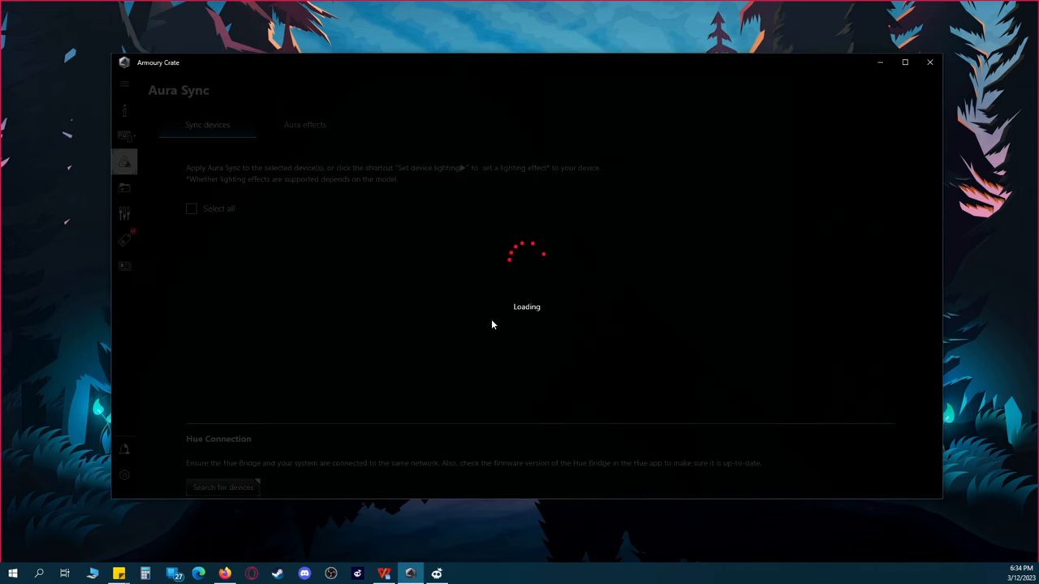
{"action": "mouse_move", "coordinate": [457, 218]}
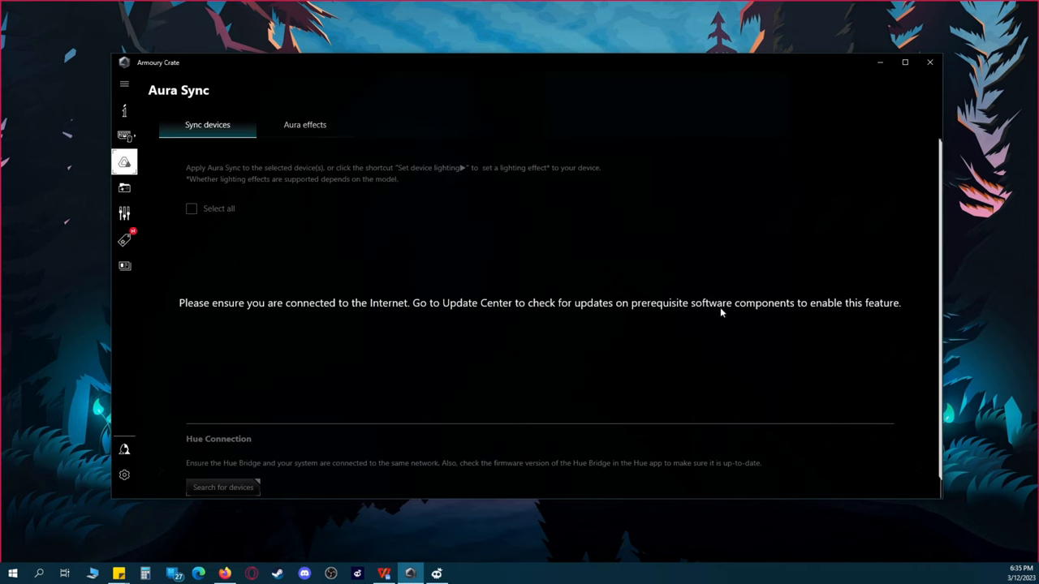
{"action": "mouse_move", "coordinate": [395, 321]}
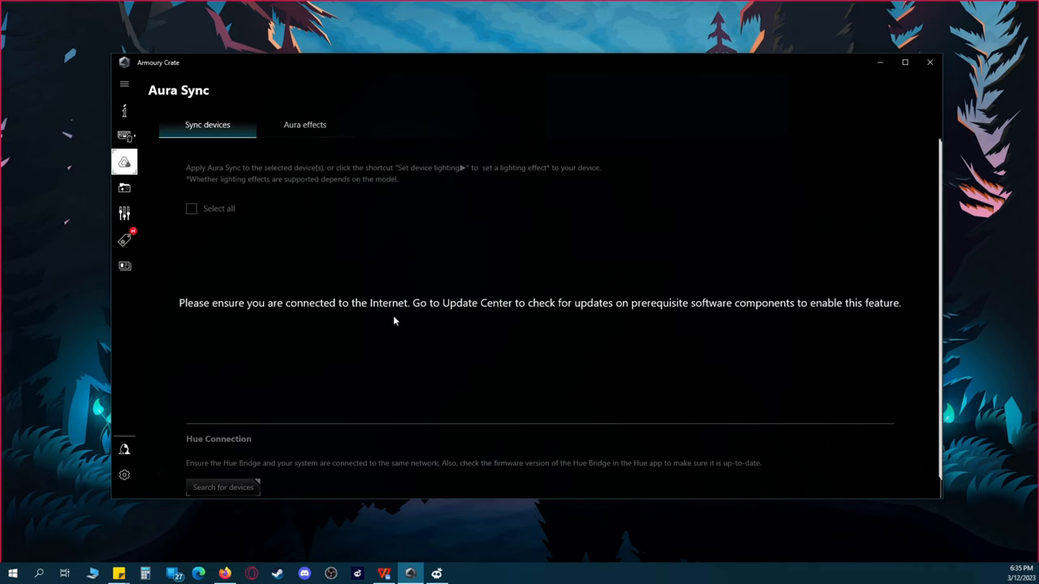